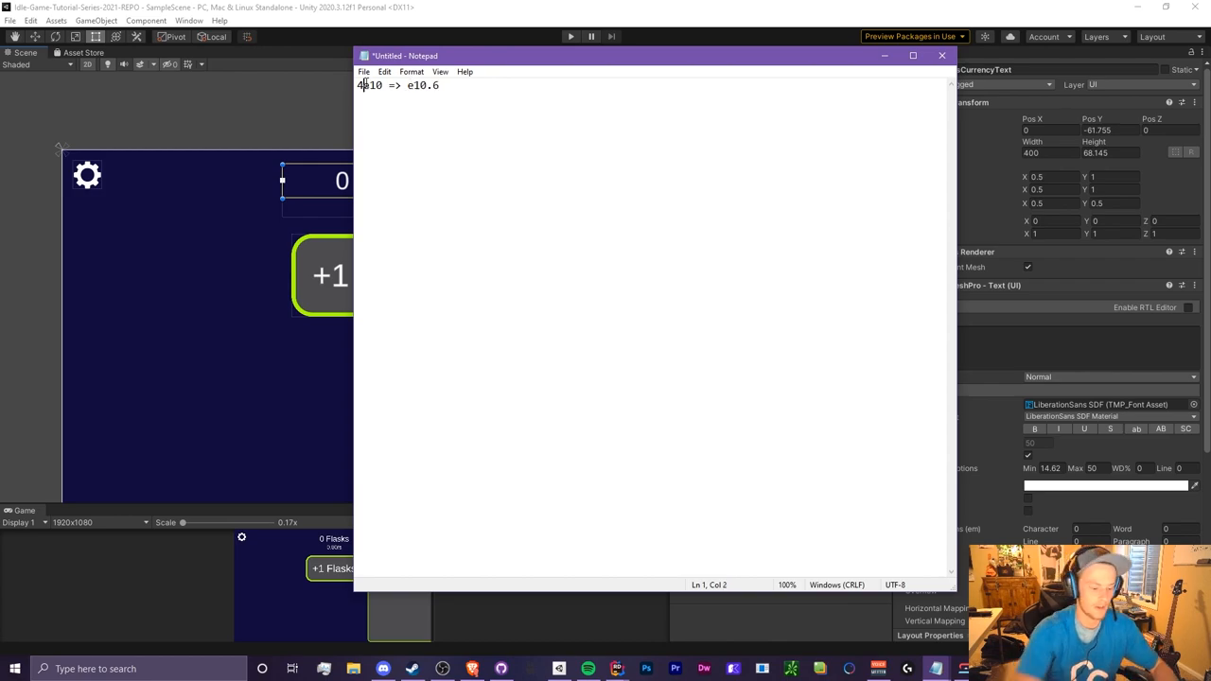
type("4.2345e13434345656430")
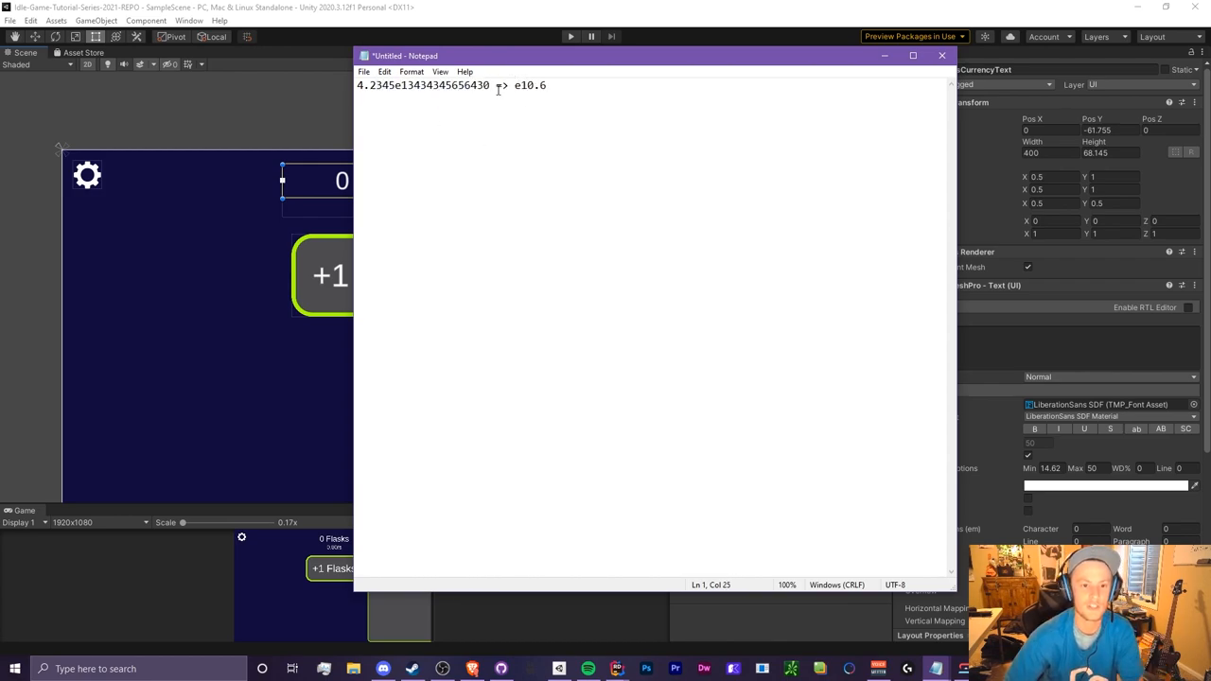
double_click(535, 87)
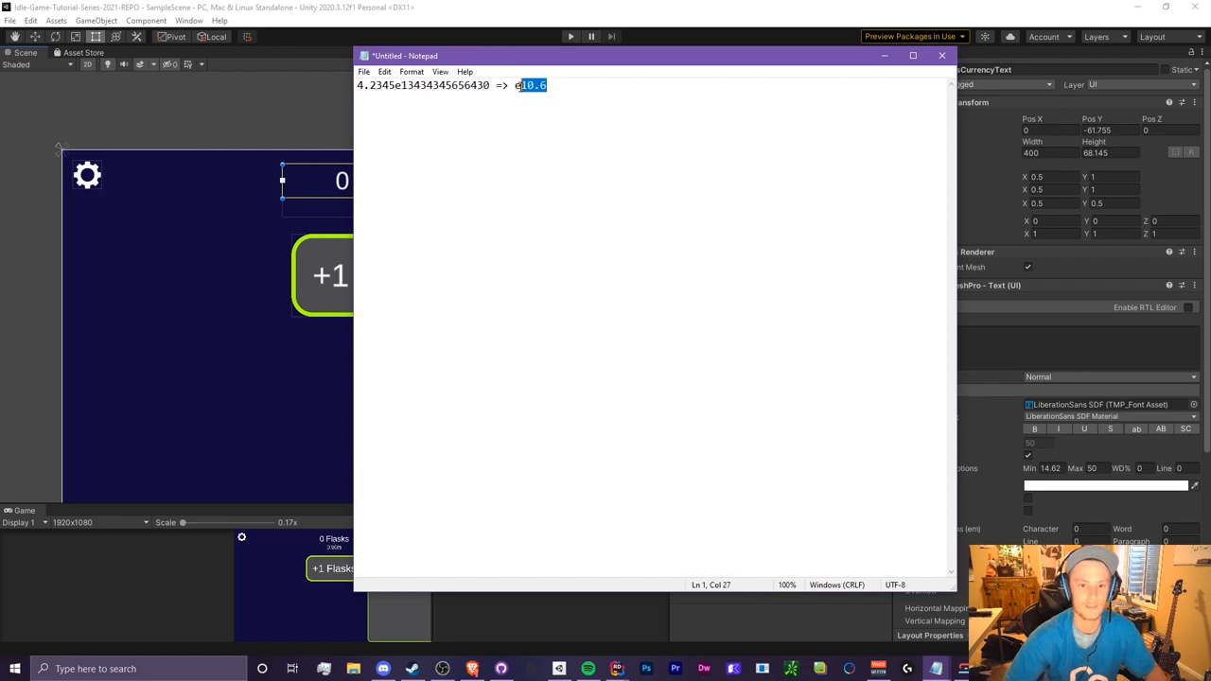
left_click(944, 56)
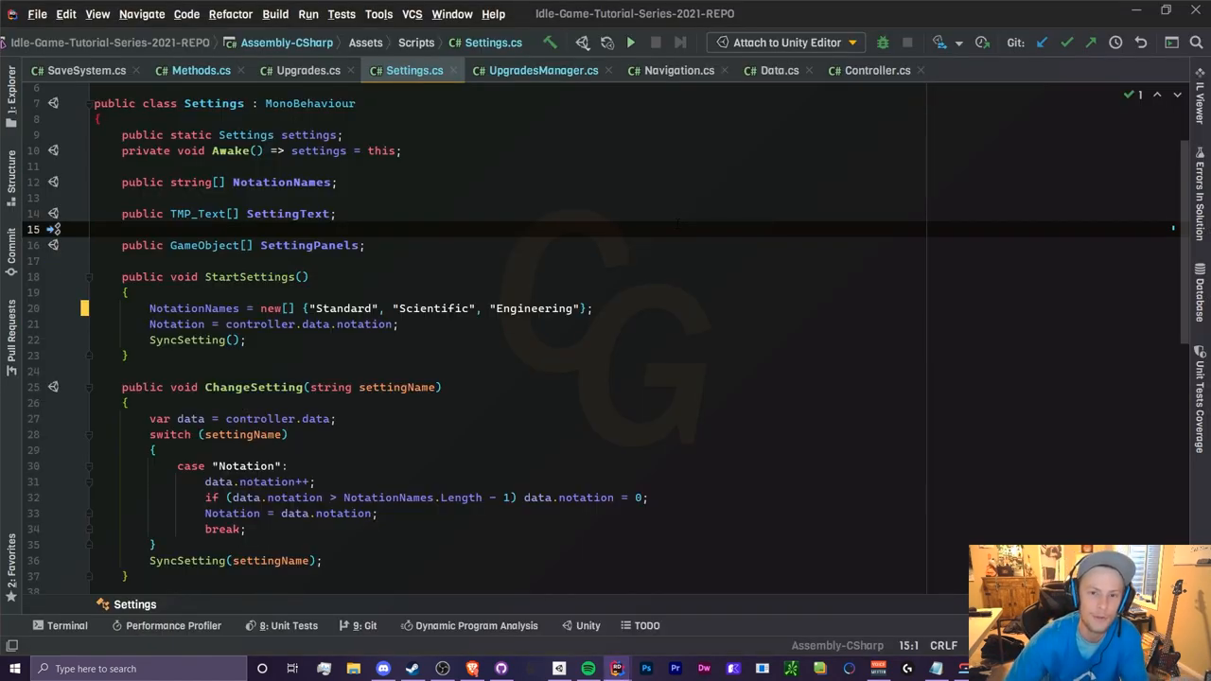
In Methods.cs, start case 3 // Log returning BigDouble.Log10 of the number.
scroll("down", 3)
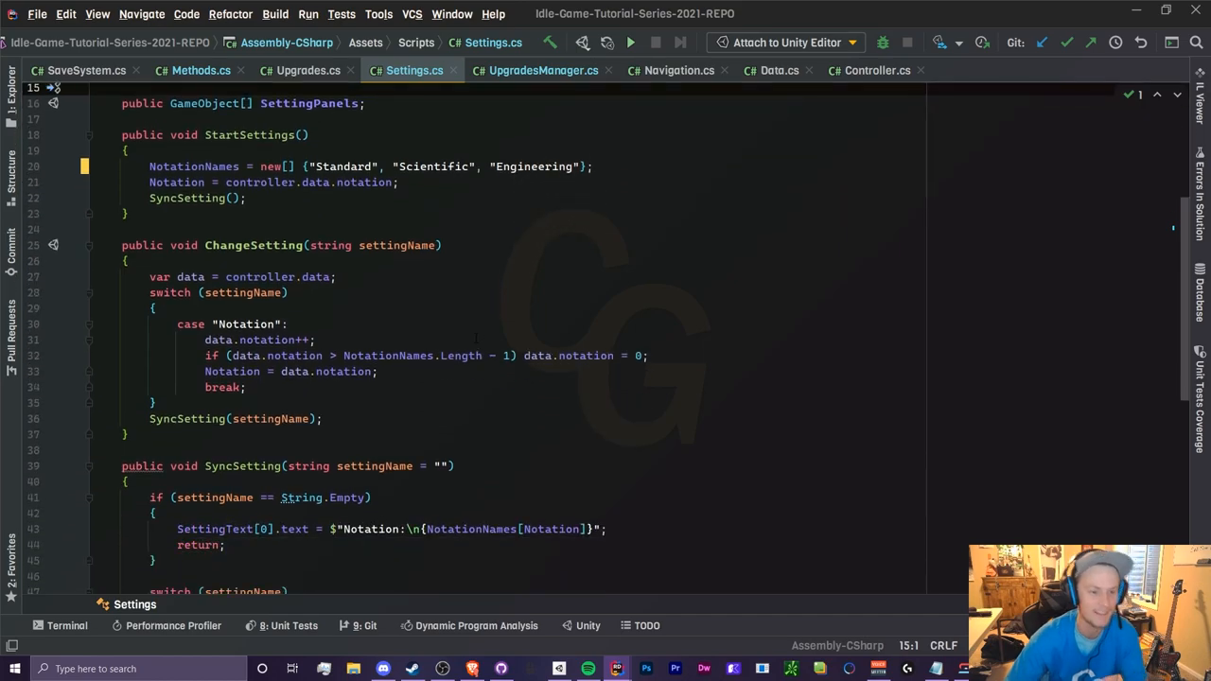
left_click(198, 70)
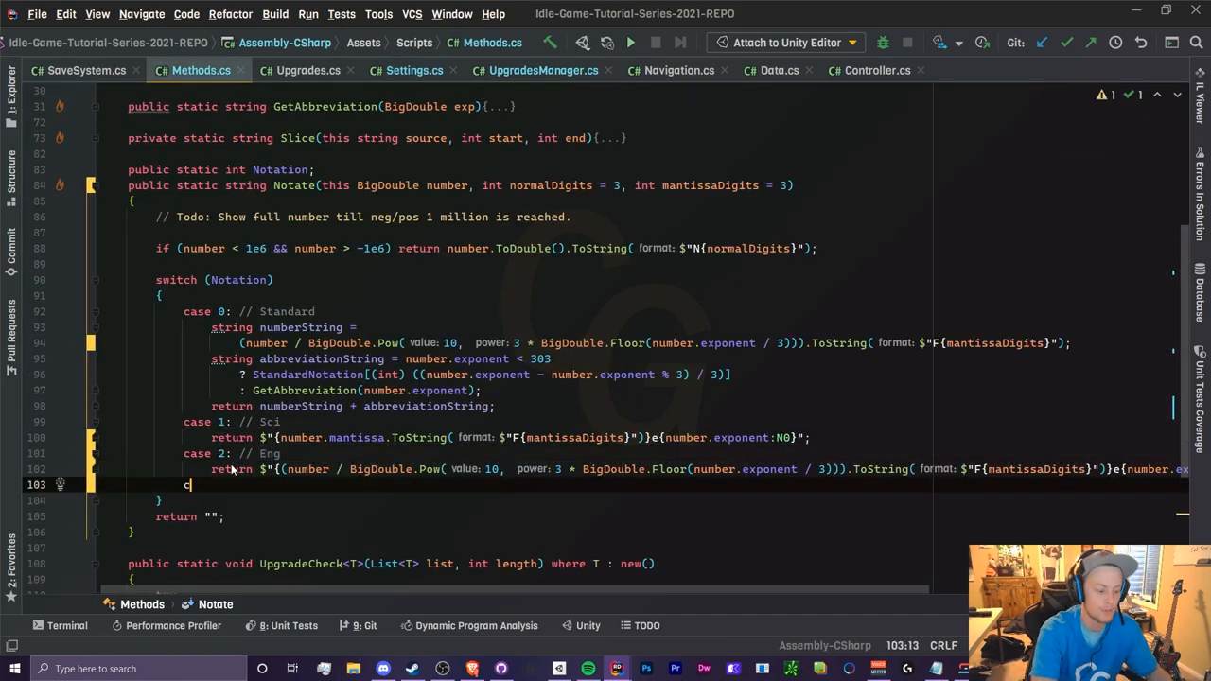
type("ase 3: // Log")
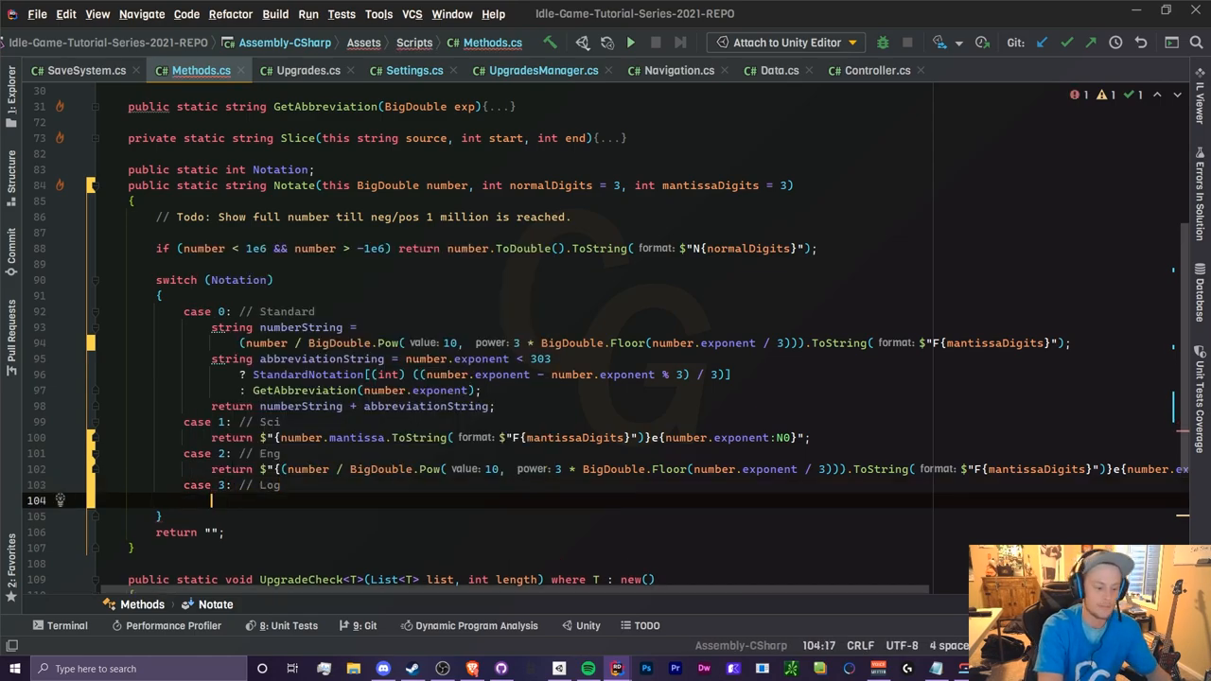
type("return")
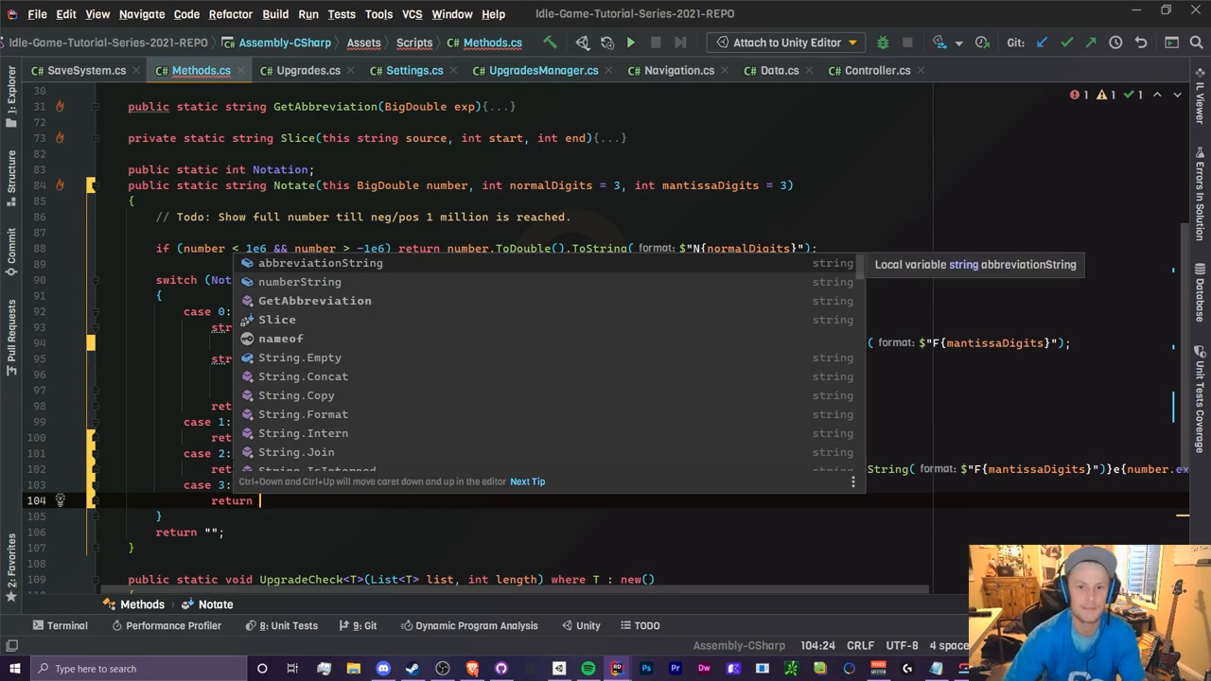
type("B")
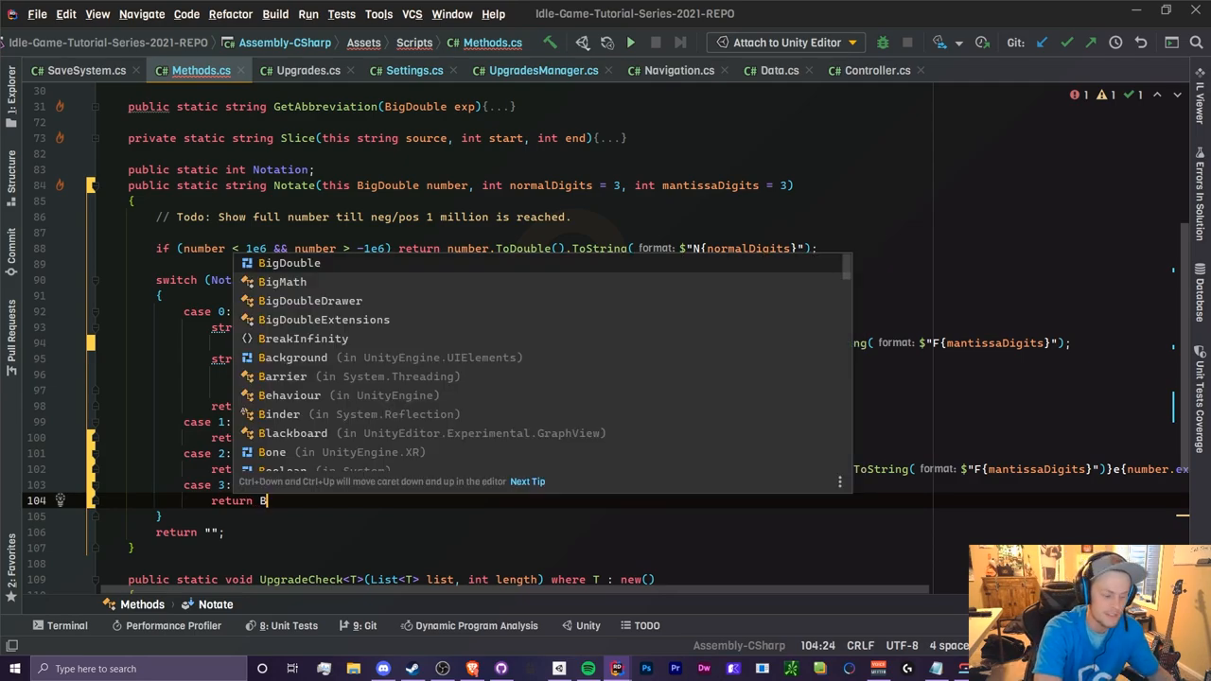
type("igDouble.log")
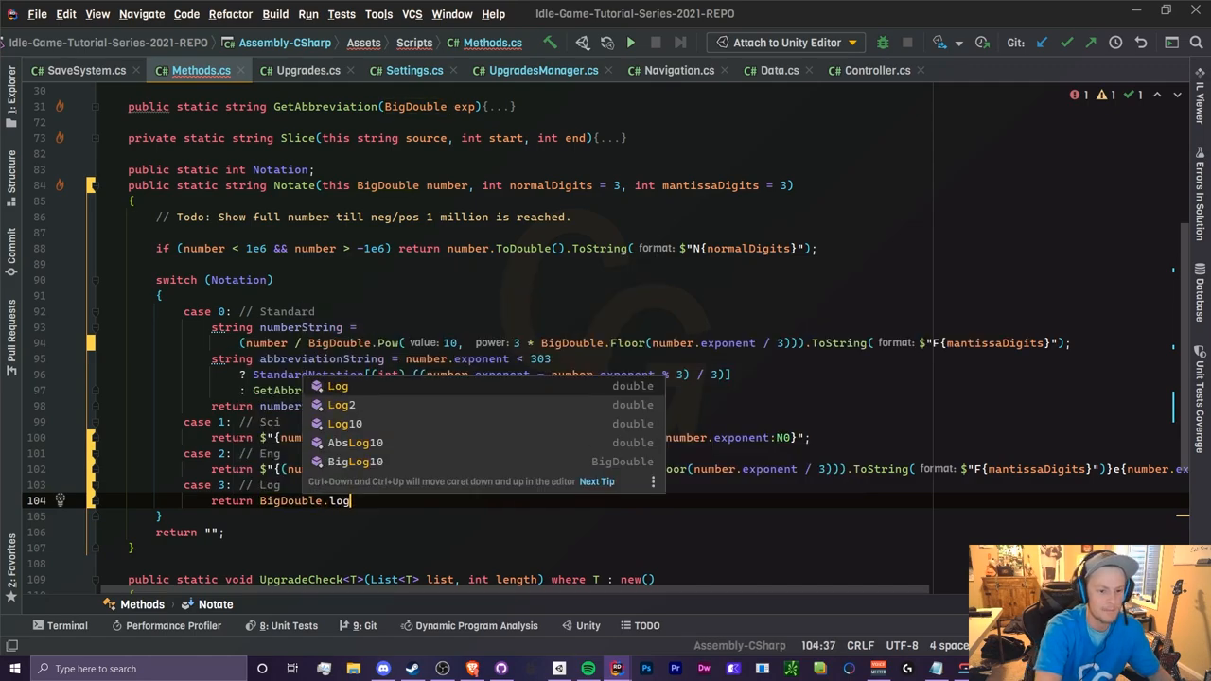
type("10(number")
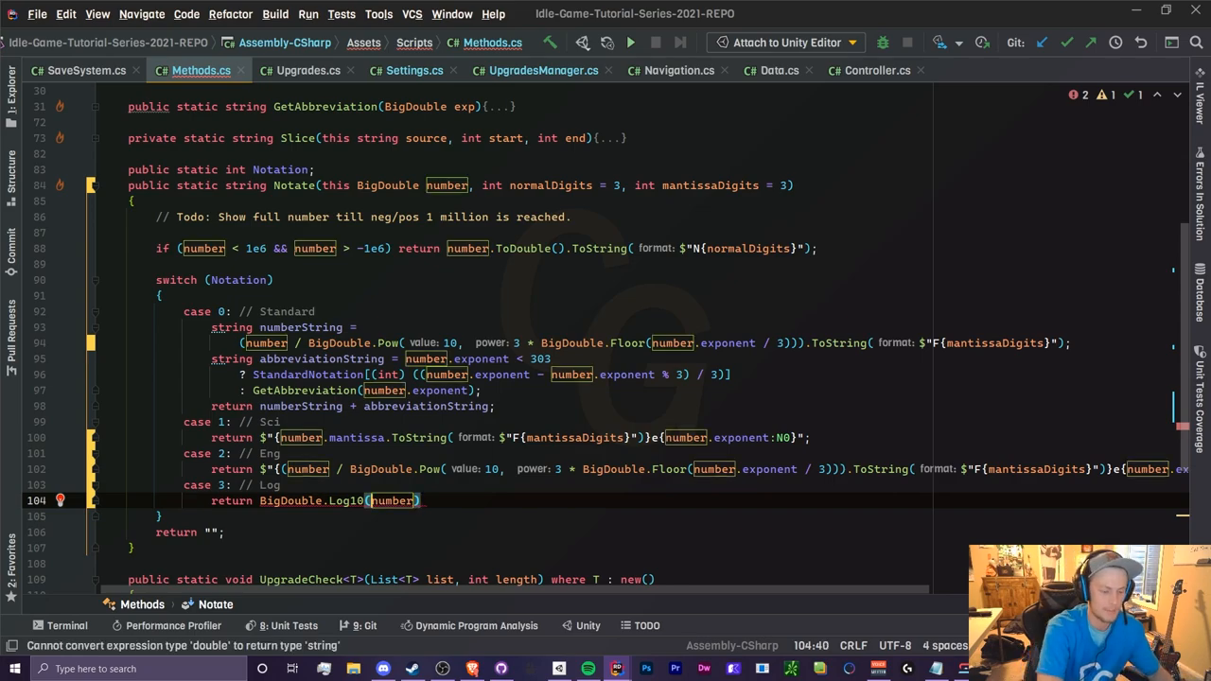
Wrap the number in BigDouble.Abs and format the logarithm with ToString("N{mantissaDigits}").
type("B")
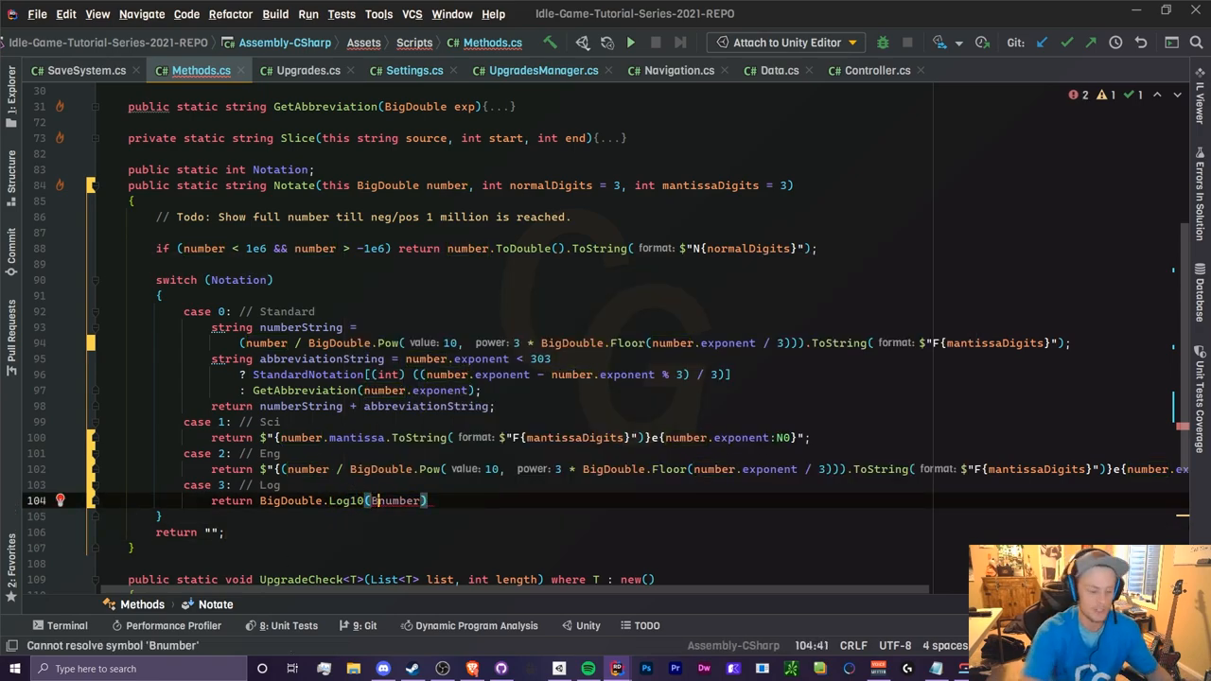
type("BigDouble.Abs(")
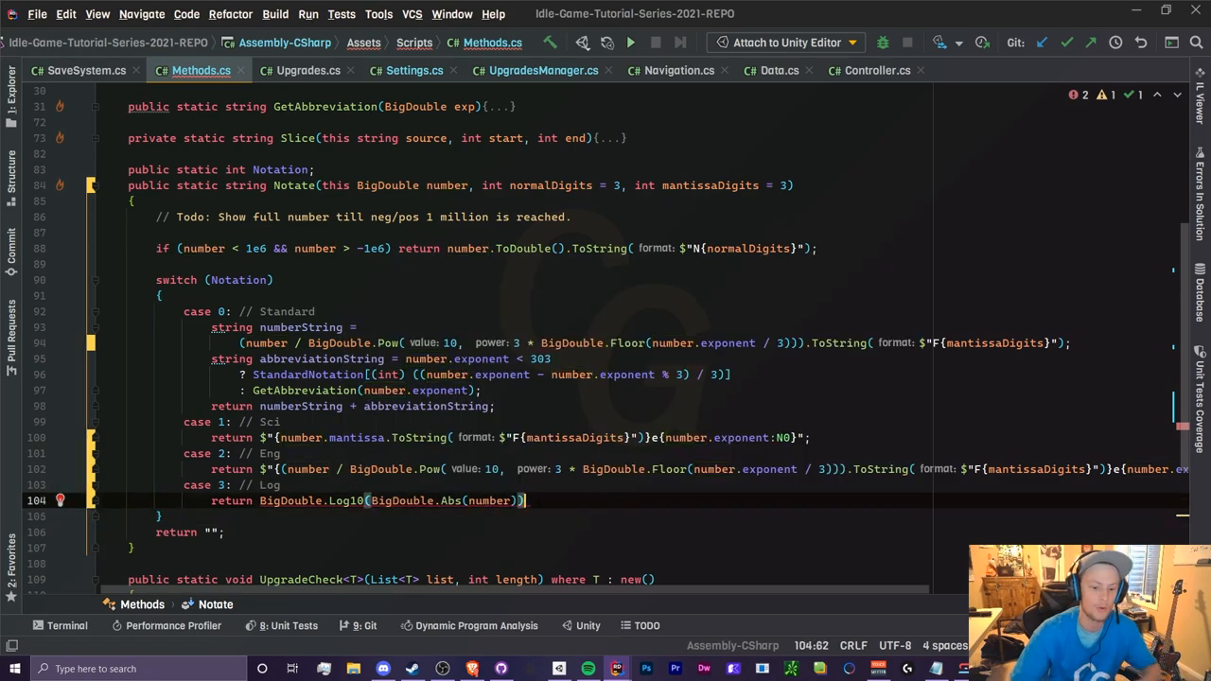
type(".ToString()")
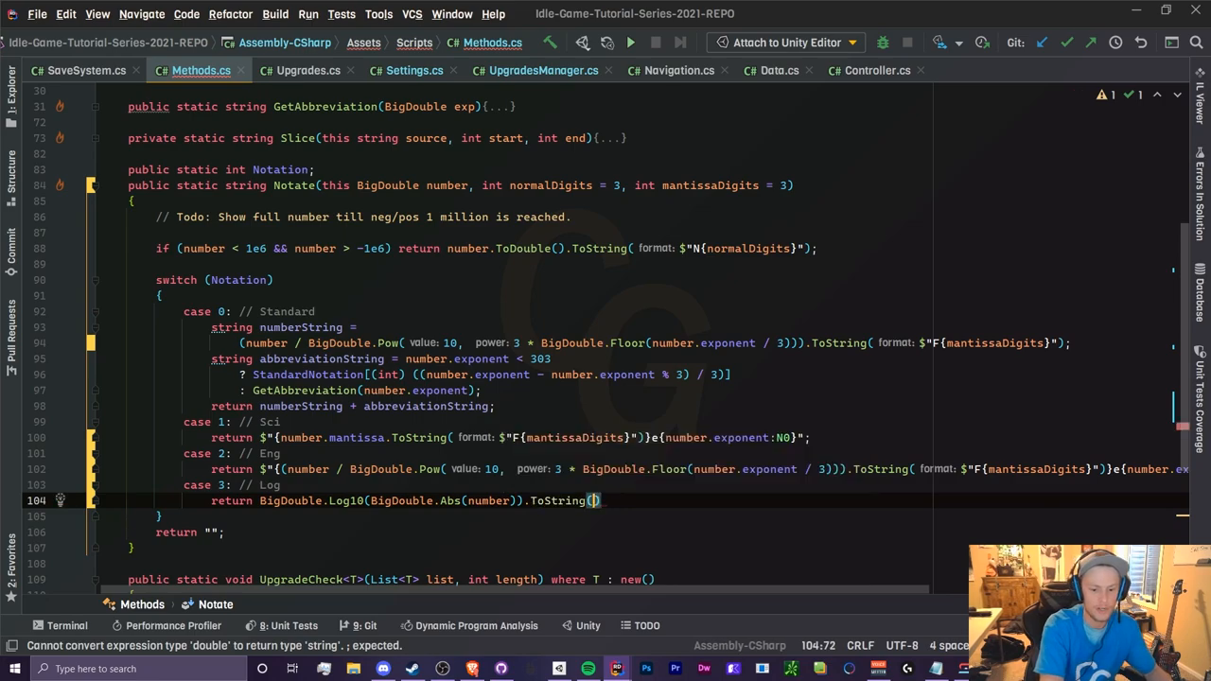
type("format: \"")
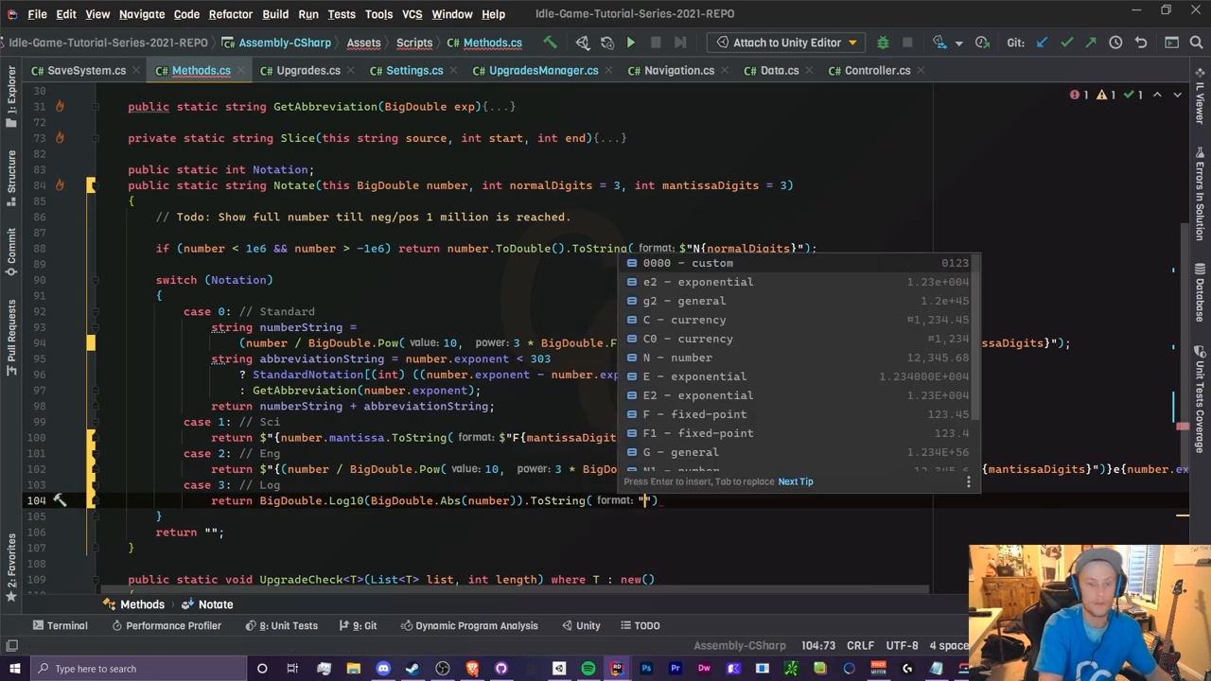
type("N")
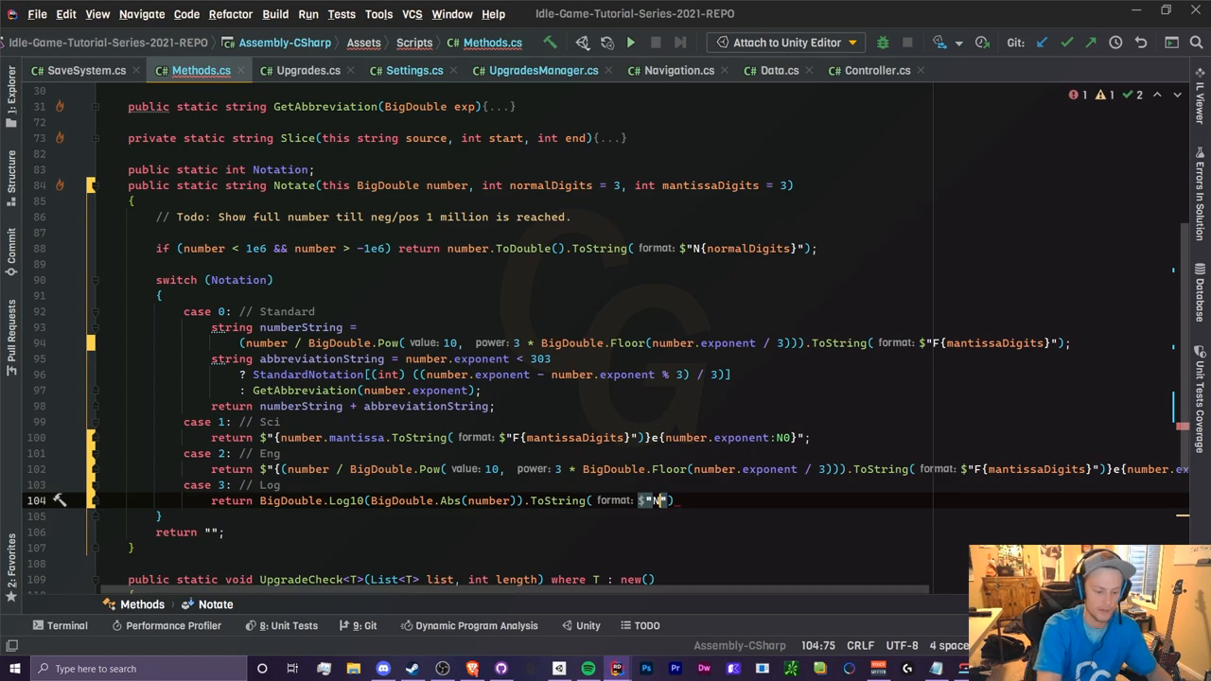
type("mantissaDigits}")
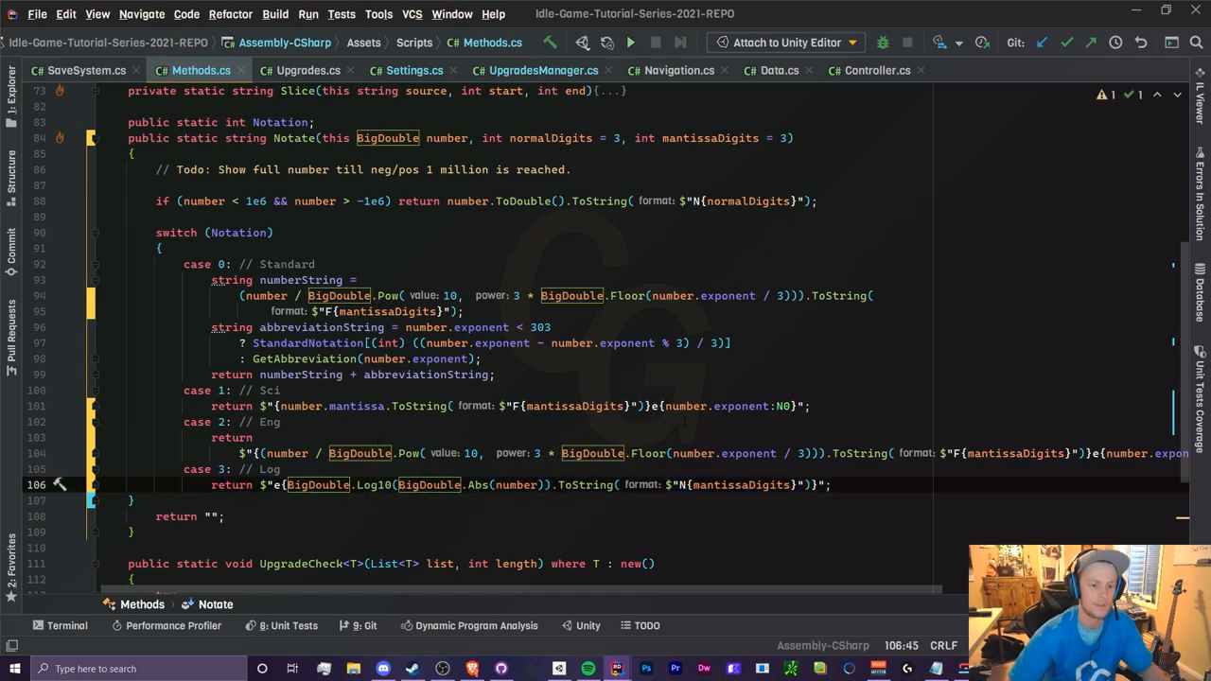
mouse_move(306, 343)
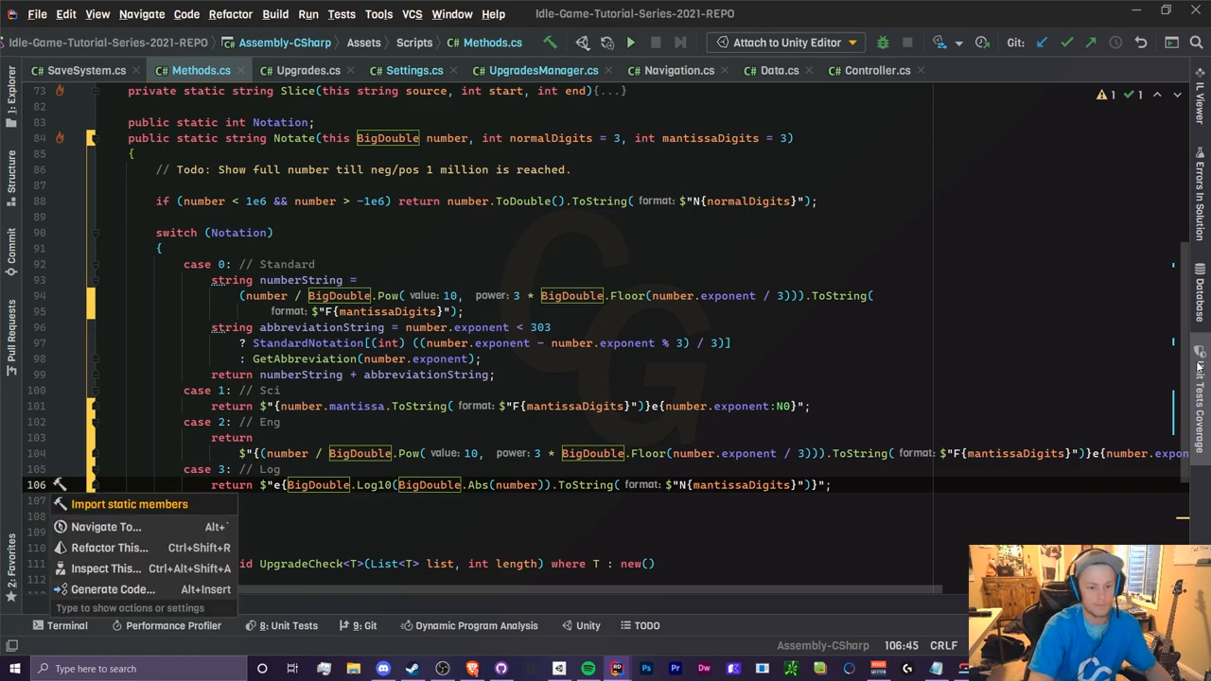
key("Escape")
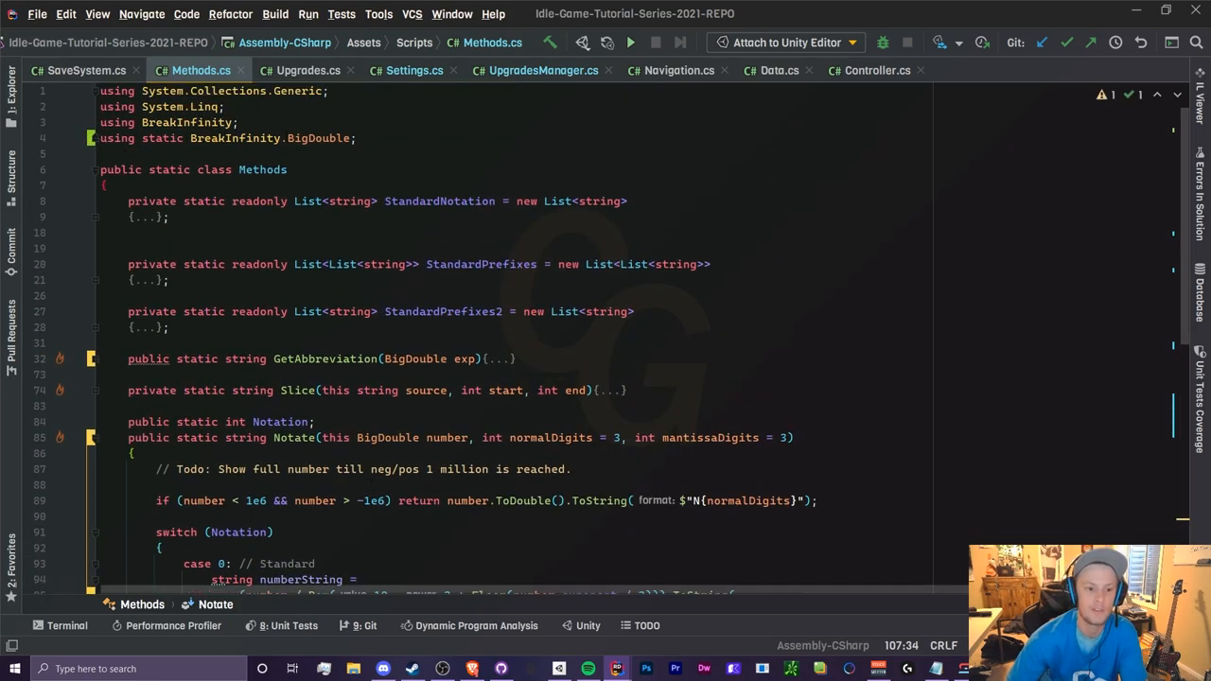
scroll("down", 3)
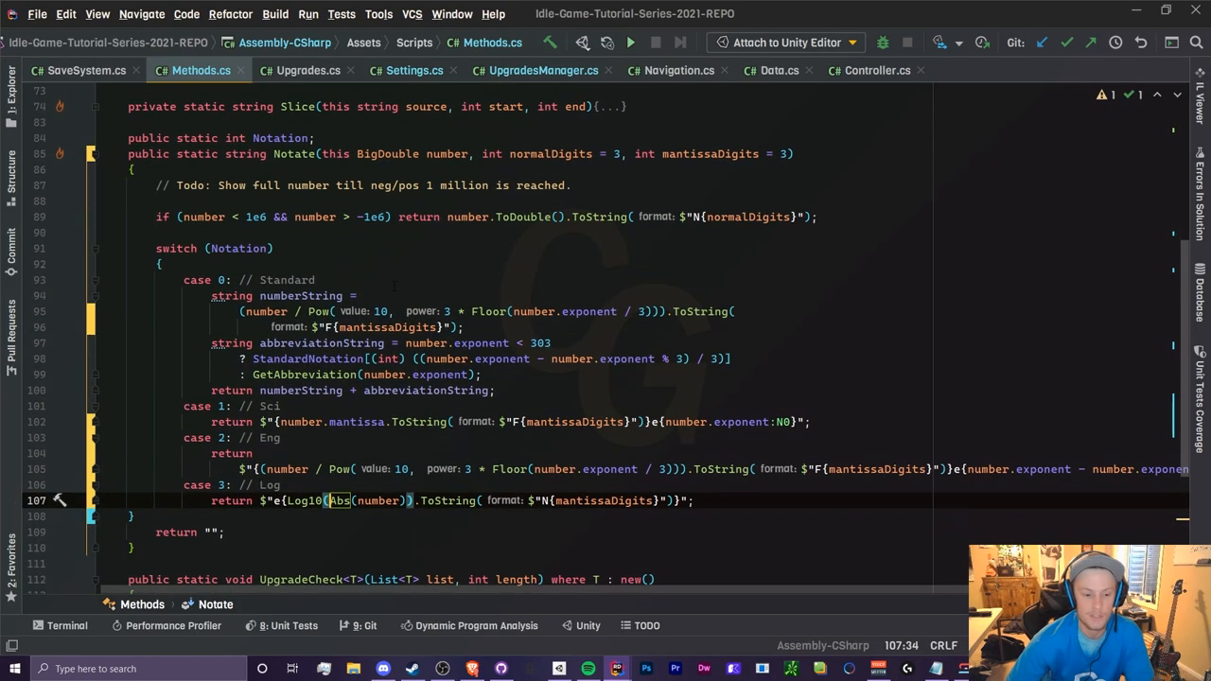
scroll("down", 3)
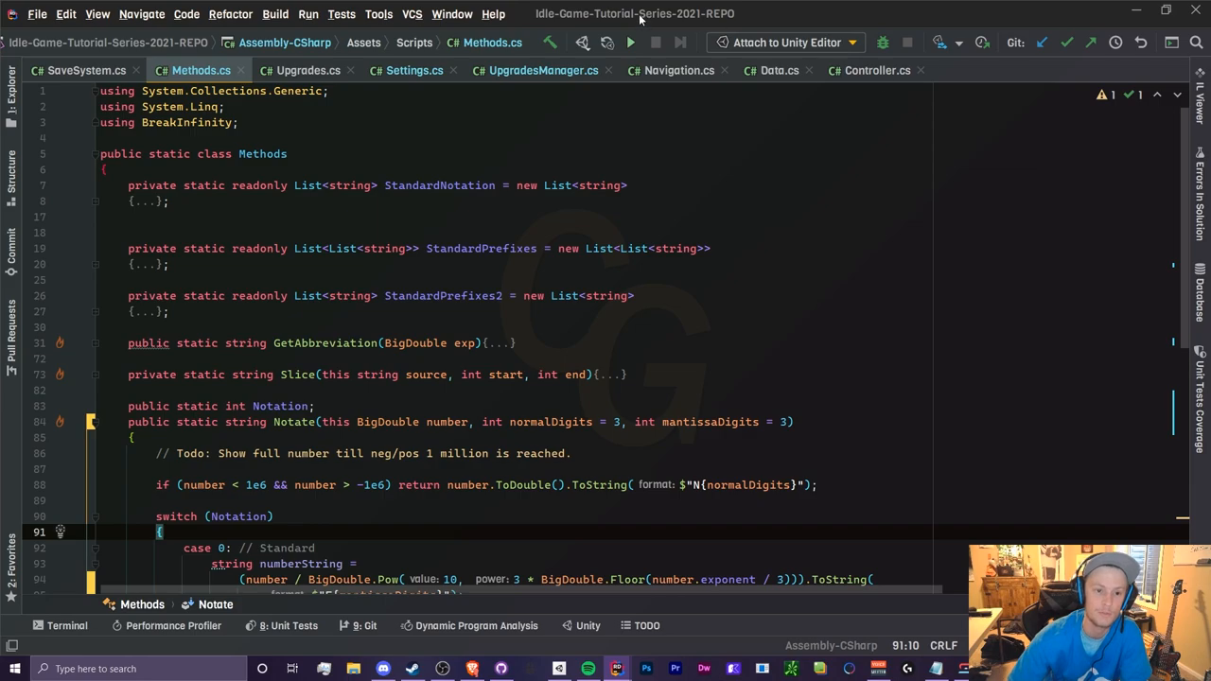
Append "Log" to the NotationNames array in Settings.cs StartSettings.
left_click(408, 70)
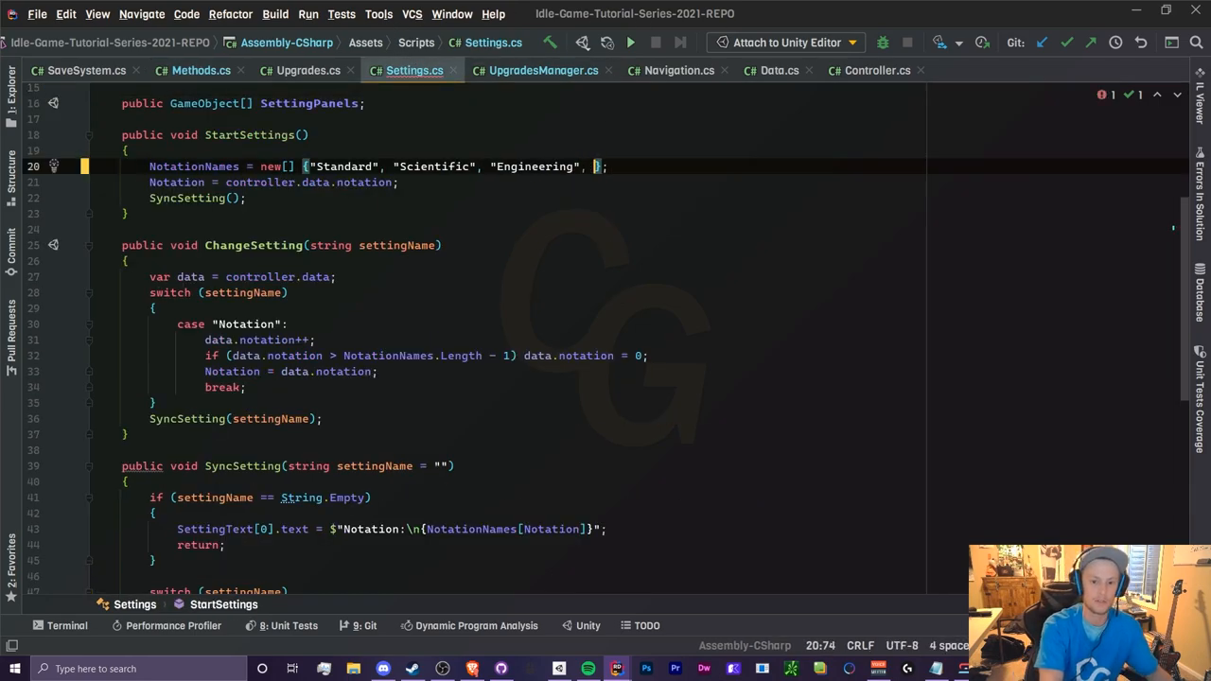
type("\"Log\"")
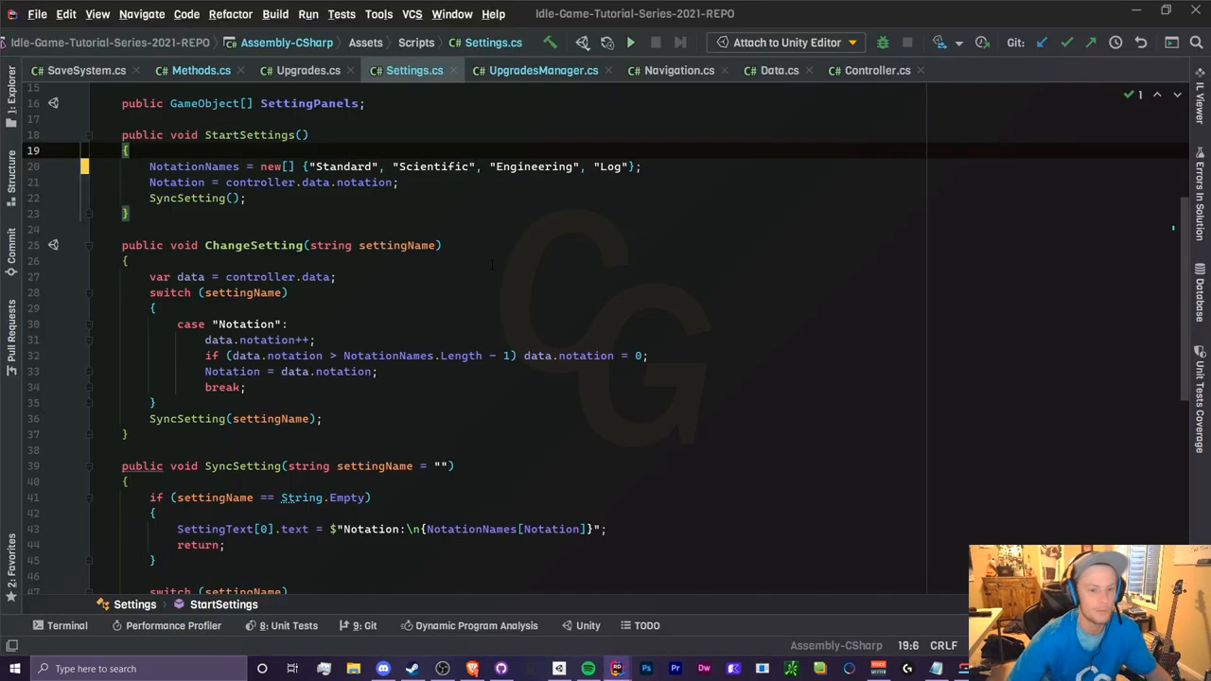
Add UpgradesManager.upgradesManager.UpdateUpgradeUI() after the SyncSetting call in ChangeSetting.
left_click(631, 42)
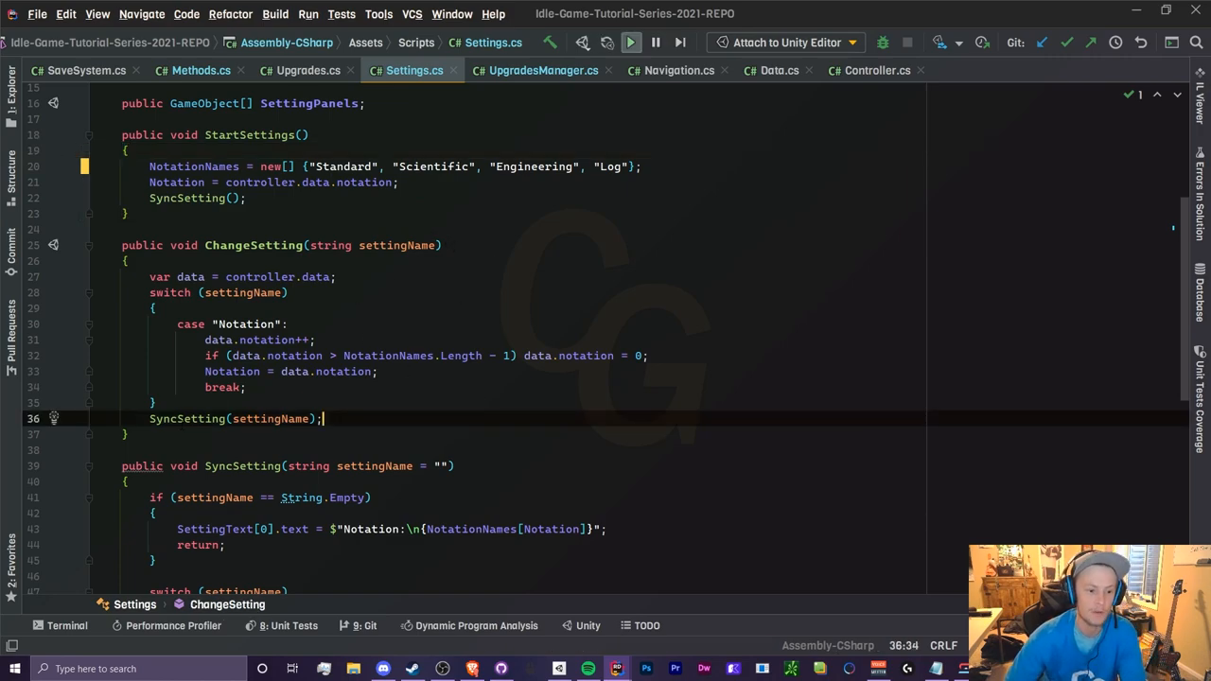
scroll("down", 3)
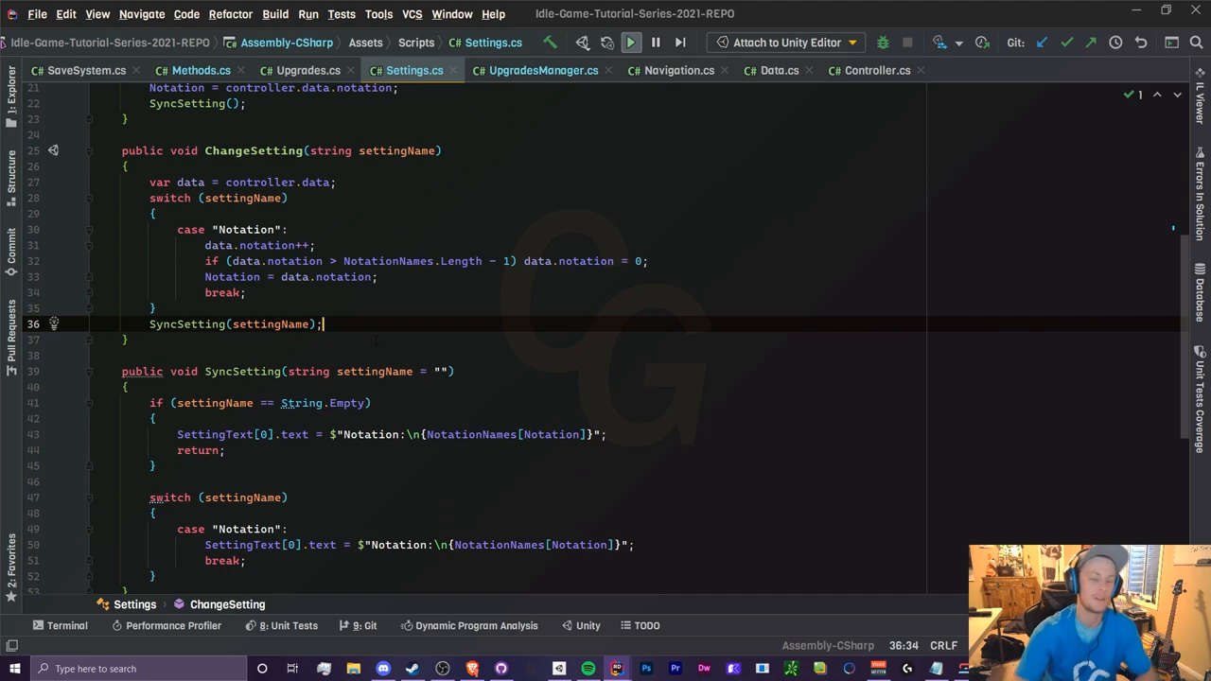
type("Upgrad")
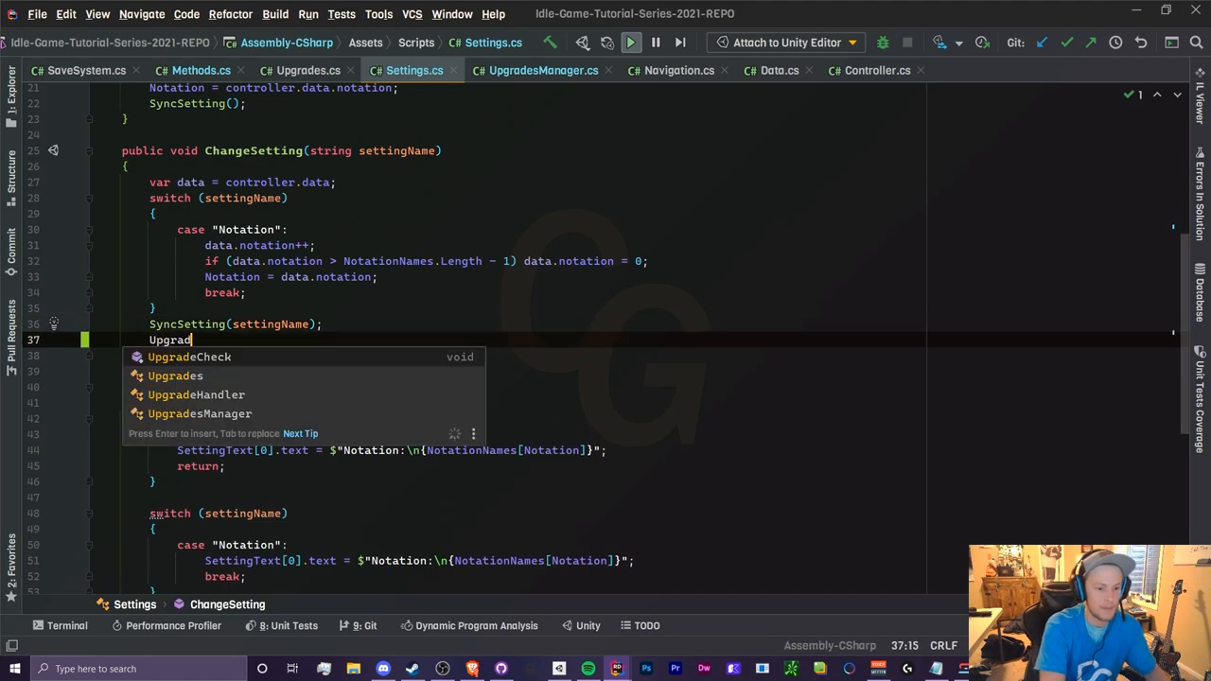
type("sManager.")
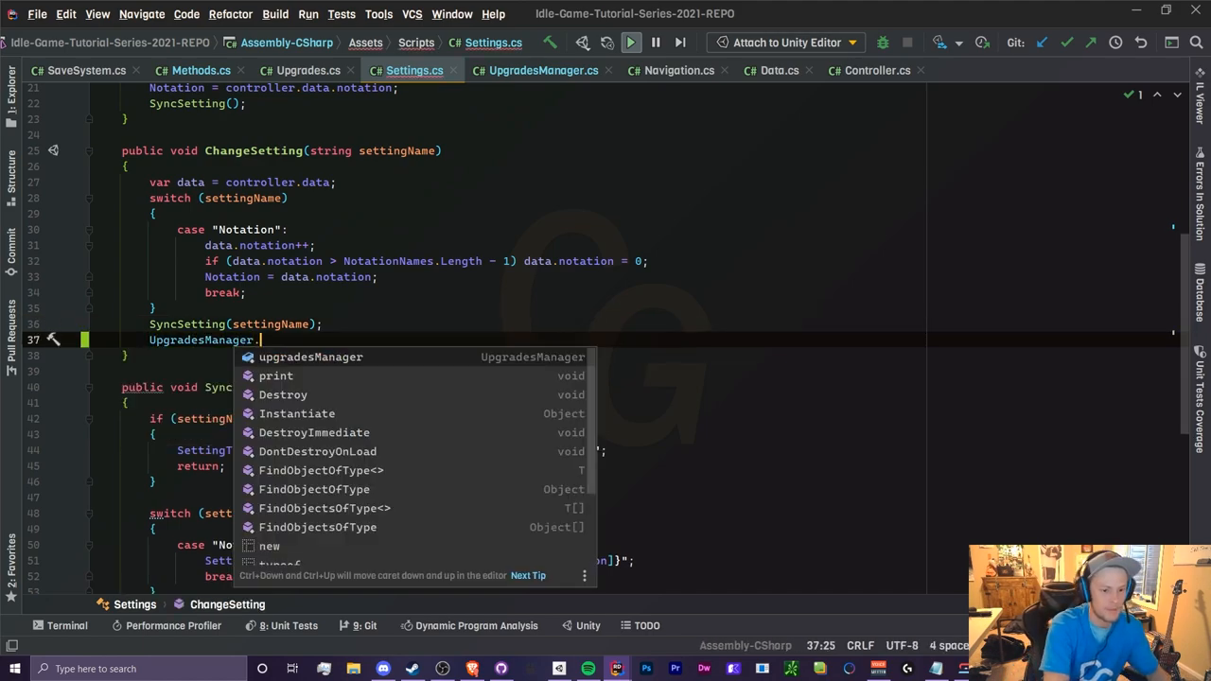
type("upgradesManager.u")
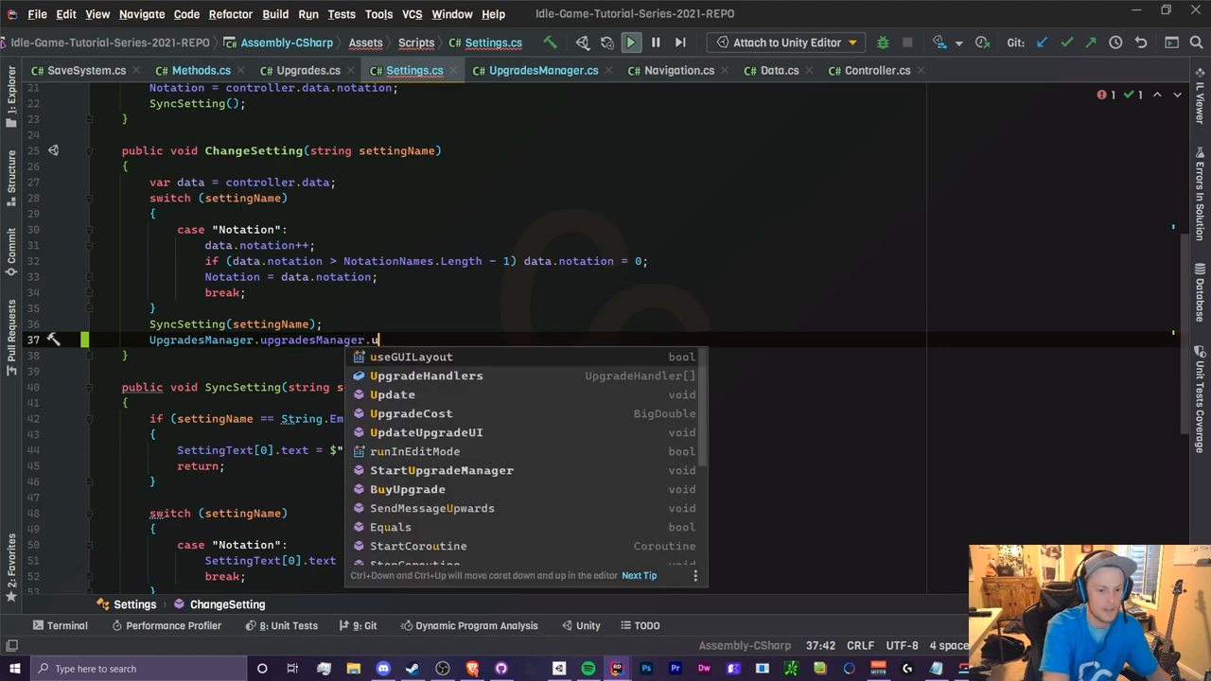
left_click(425, 432)
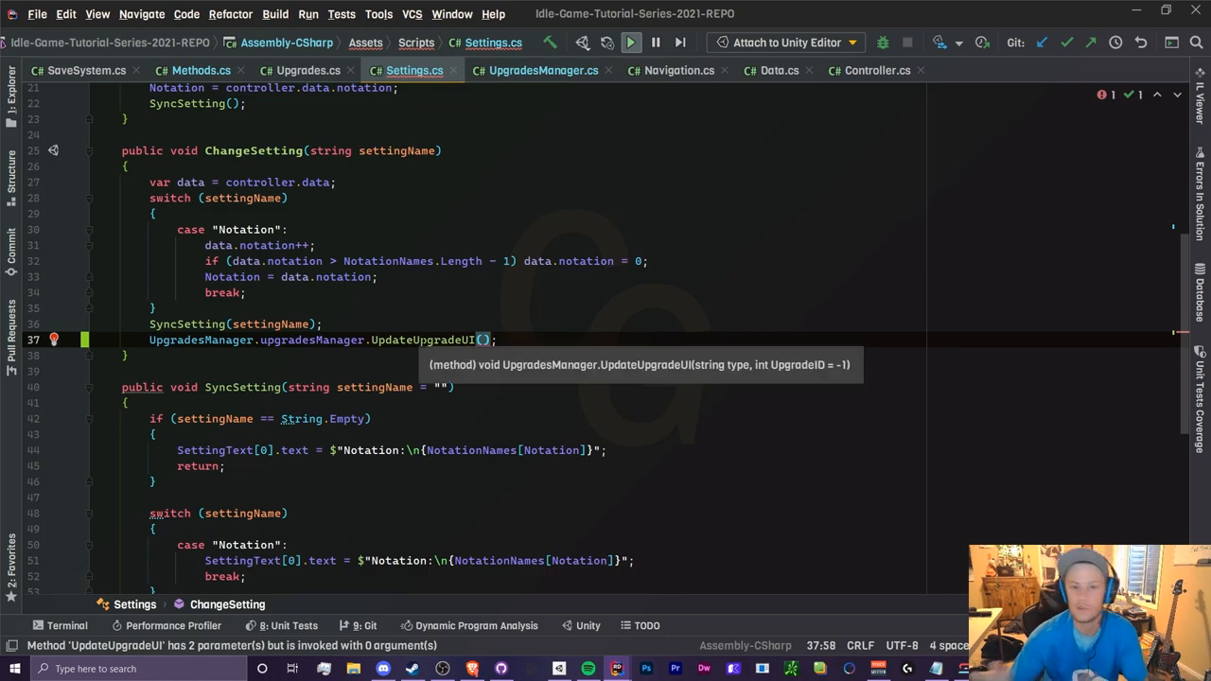
mouse_move(513, 82)
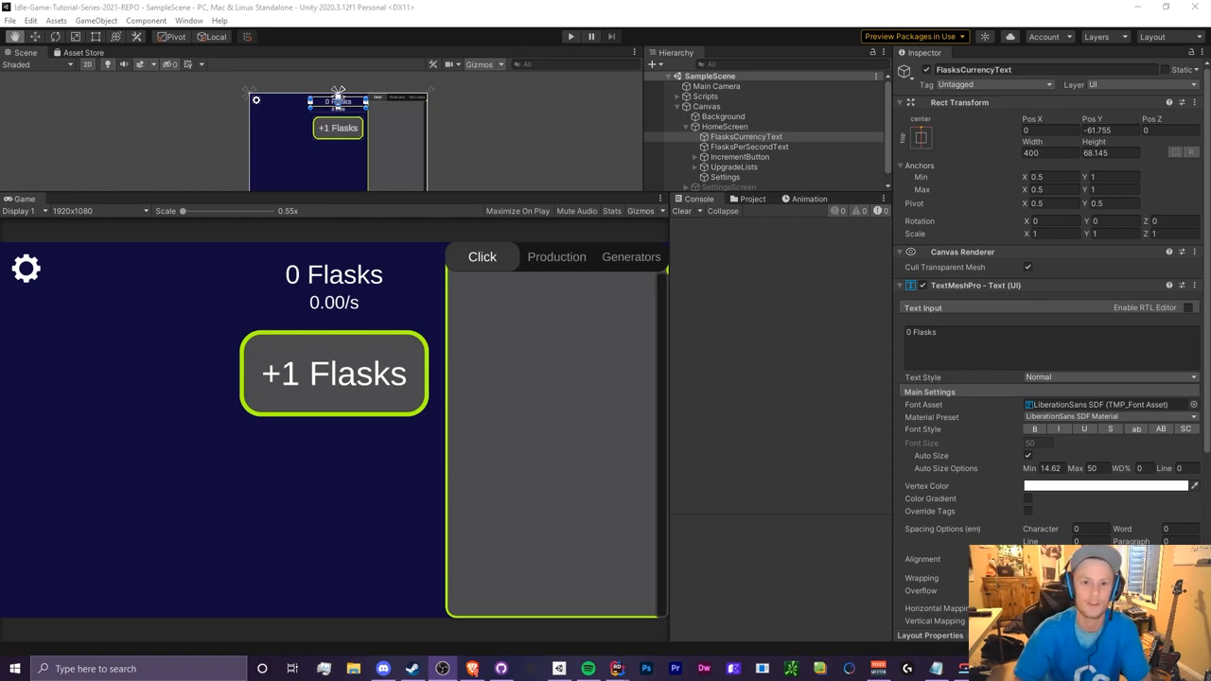
mouse_move(457, 27)
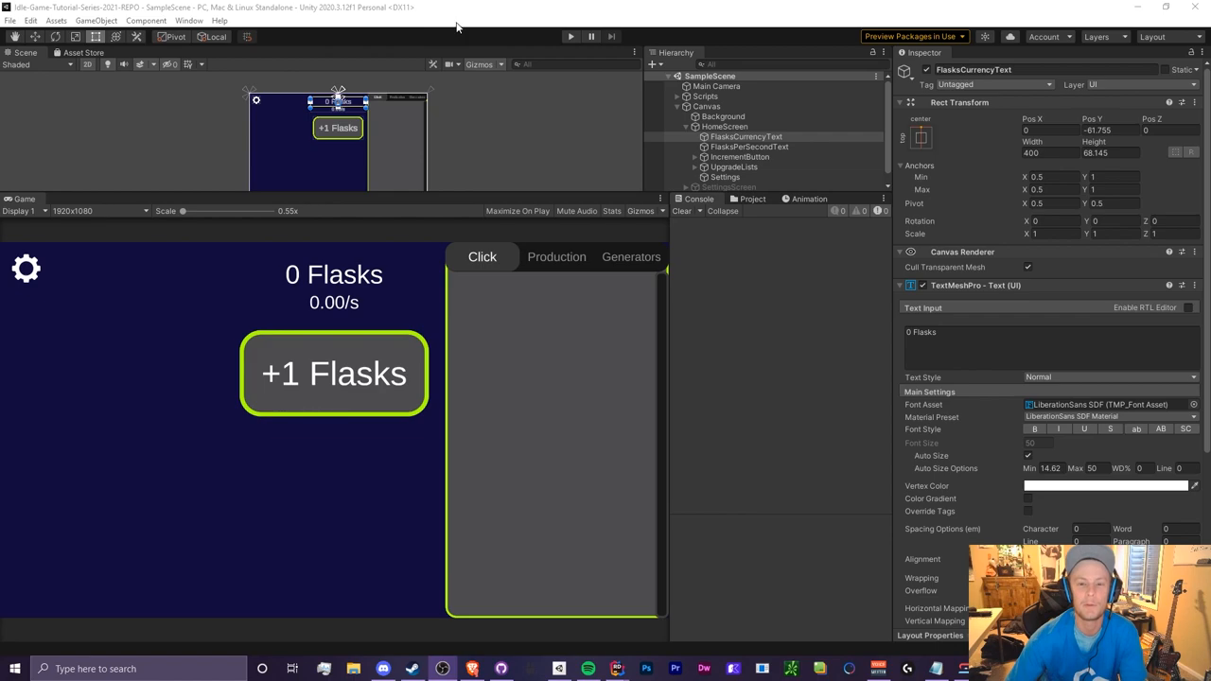